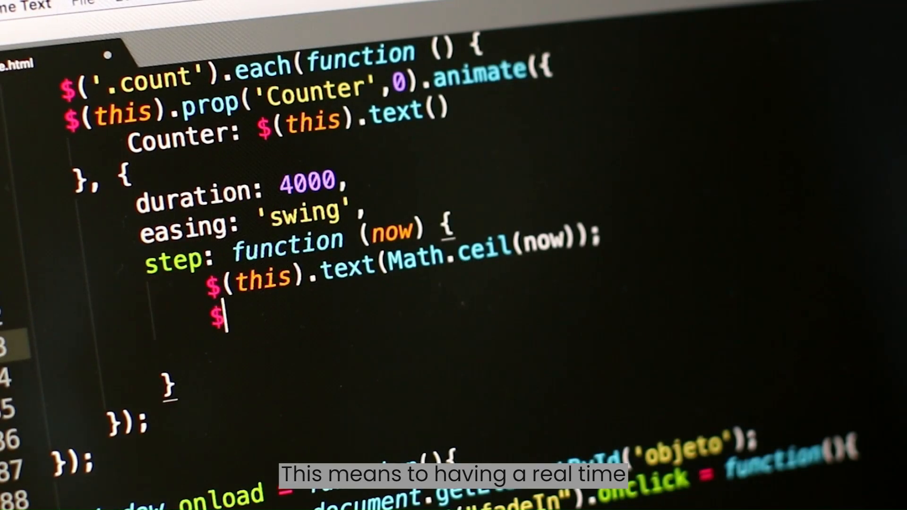
# Add $(this).html(text); and an if (initial == 0) block starting an increment statement
pyautogui.write('(t')
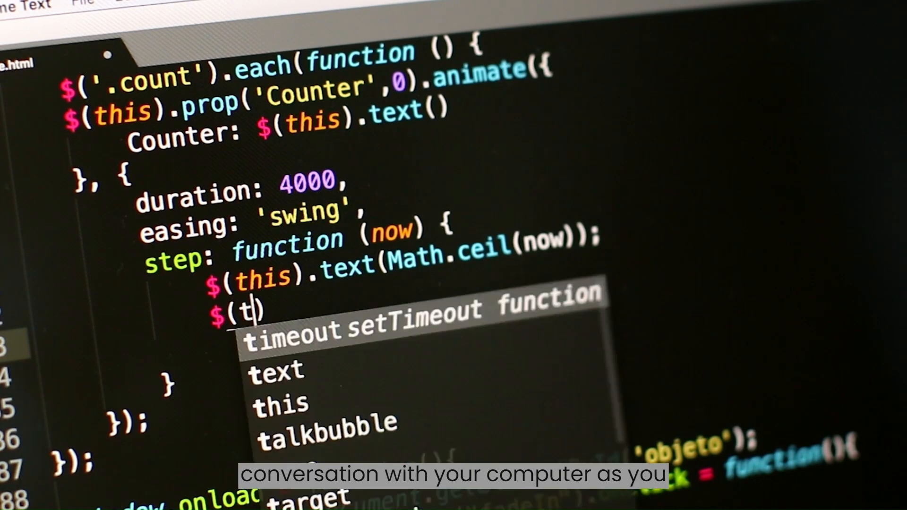
pyautogui.write('this).')
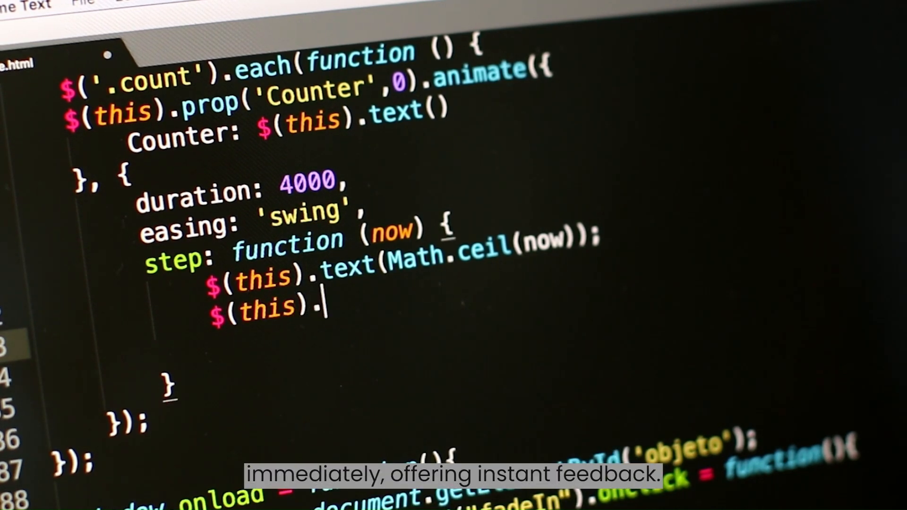
pyautogui.write('html();')
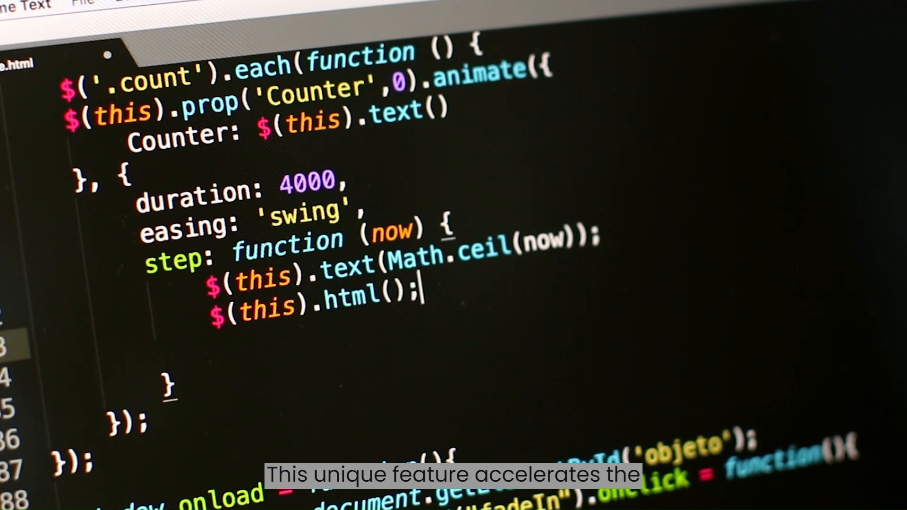
pyautogui.write('text')
pyautogui.write('if(initial')
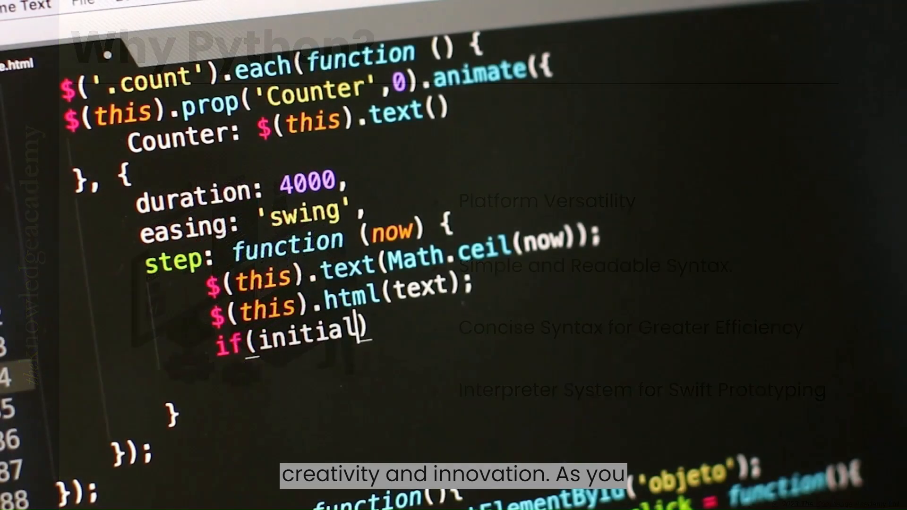
pyautogui.write('==')
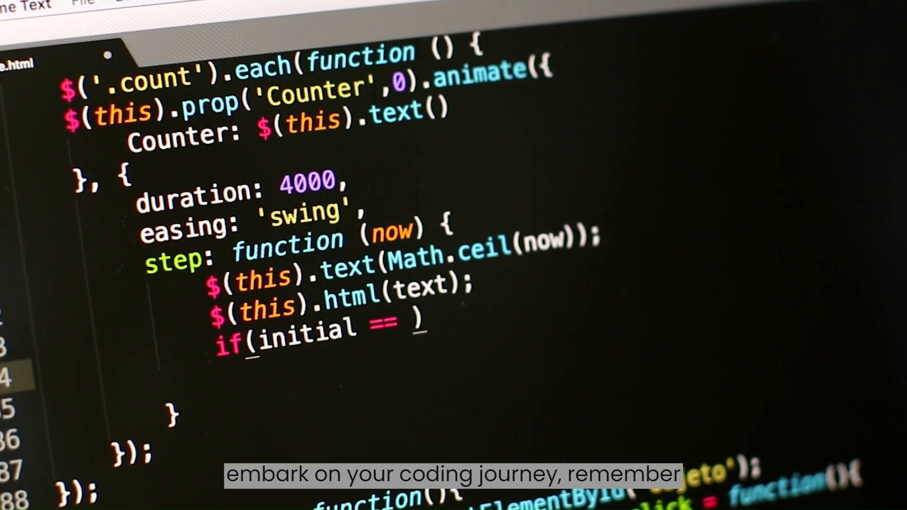
pyautogui.write('0')
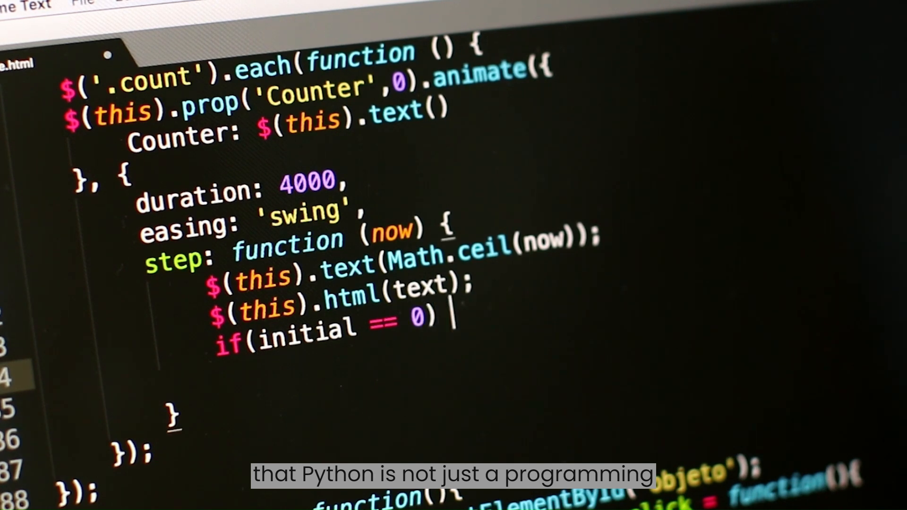
pyautogui.write('{}')
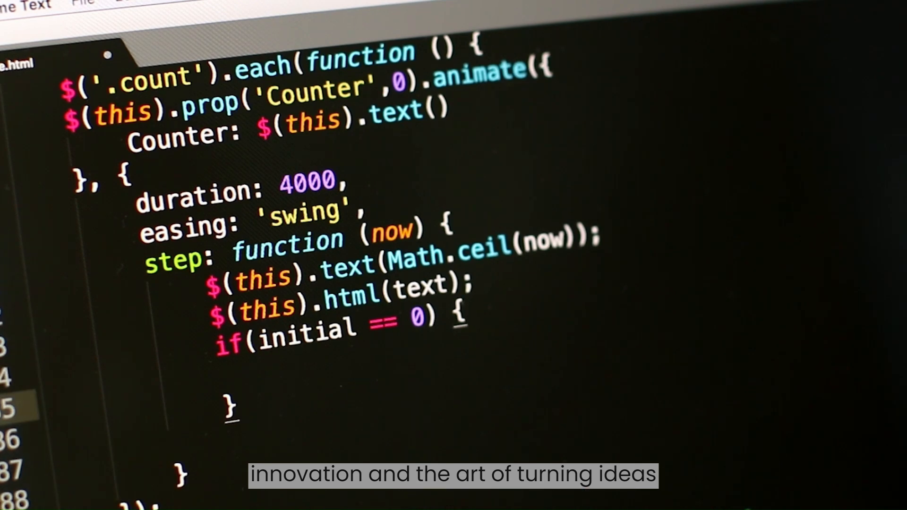
pyautogui.write('increment')
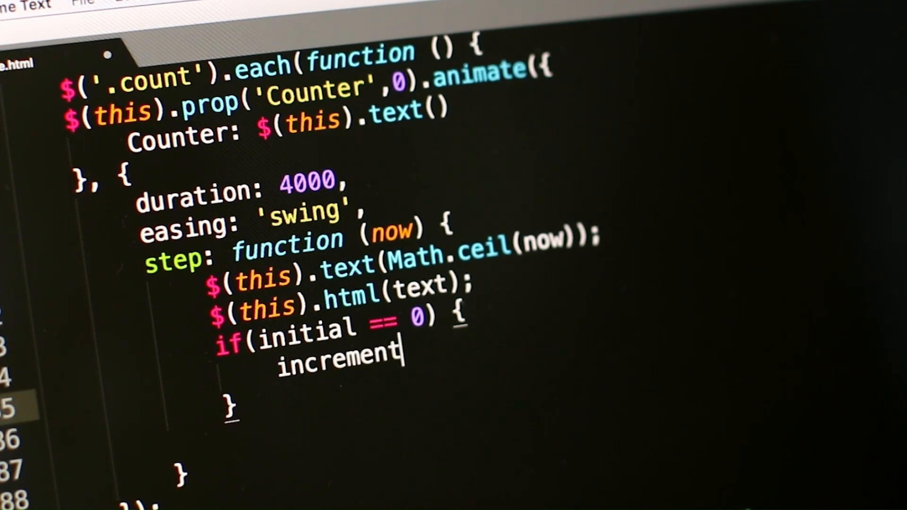
pyautogui.write('=')
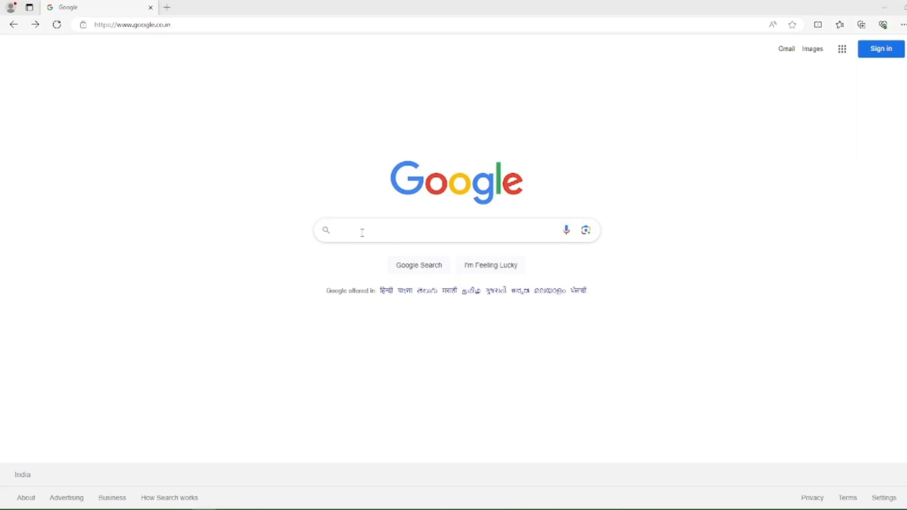
# Search Google for 'anaconda navigator download' using the suggested query
pyautogui.click(362, 229)
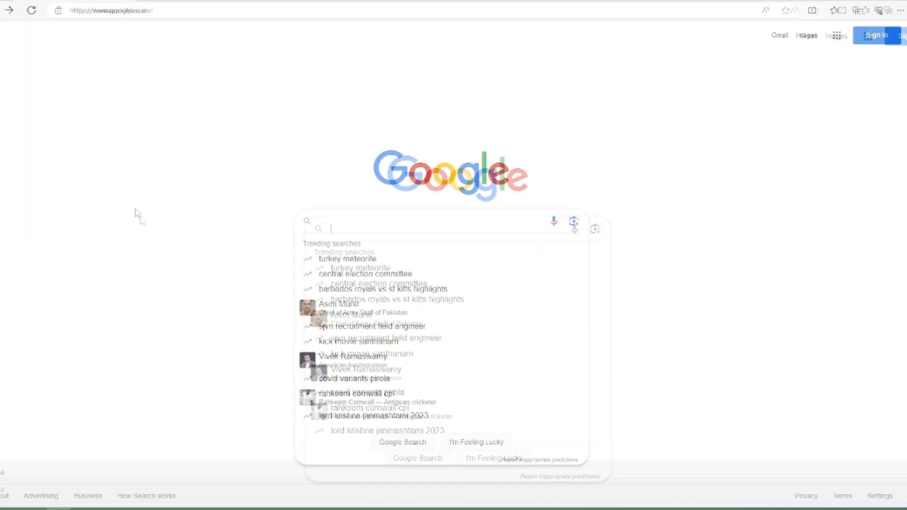
pyautogui.write('anaconda')
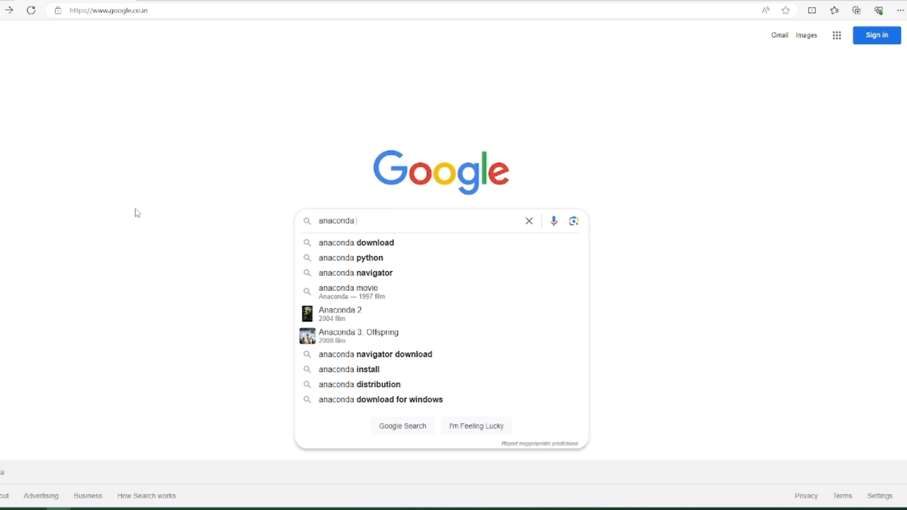
pyautogui.write('navigator')
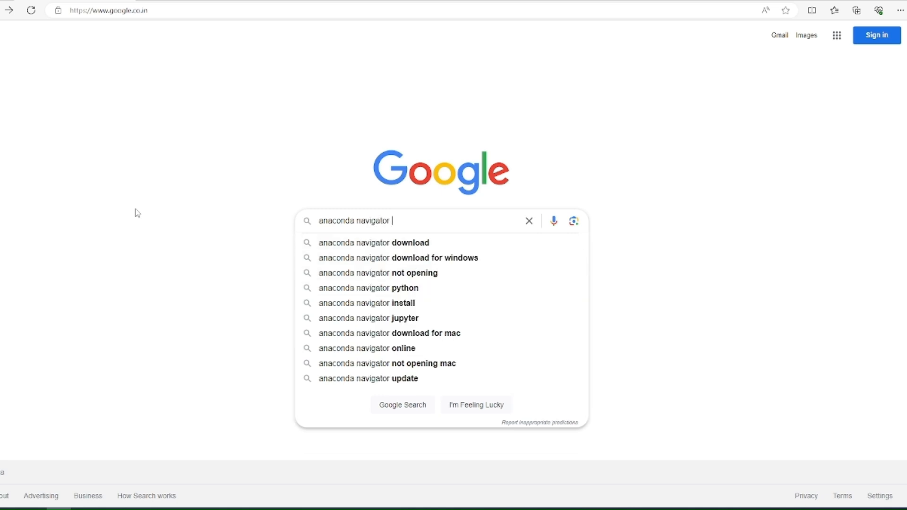
pyautogui.click(373, 243)
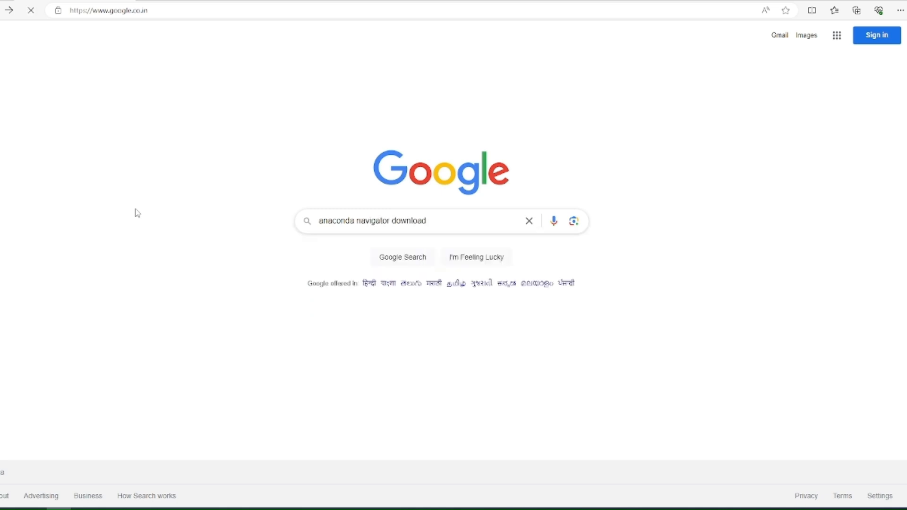
pyautogui.click(402, 257)
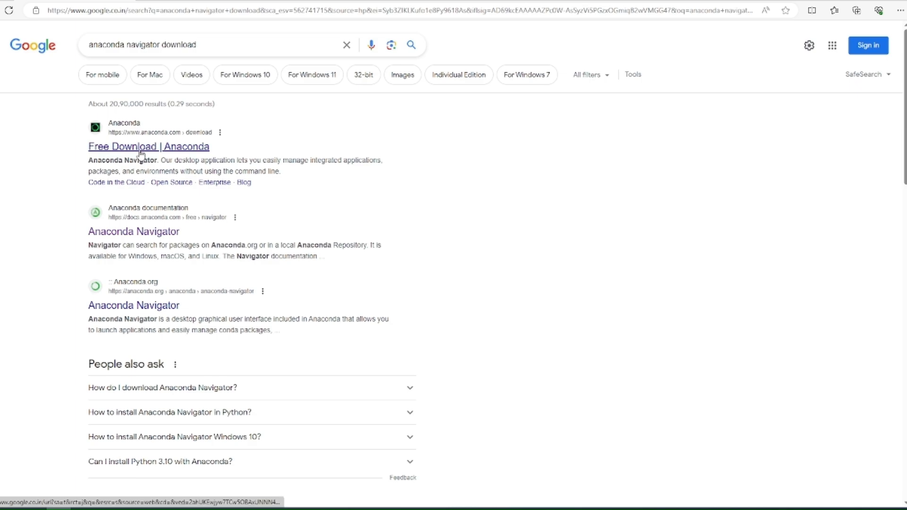
# Open the 'Free Download | Anaconda' result and scroll down its download page
pyautogui.click(147, 145)
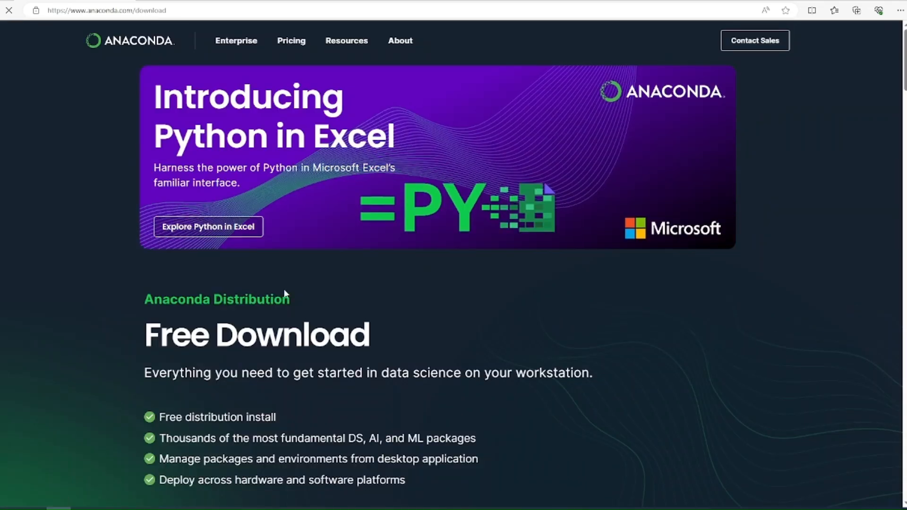
pyautogui.scroll(-3)
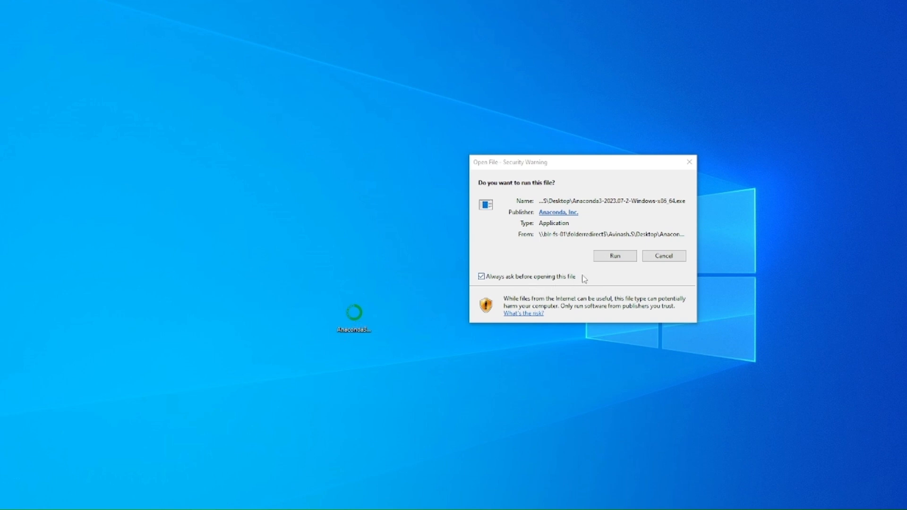
pyautogui.moveTo(603, 266)
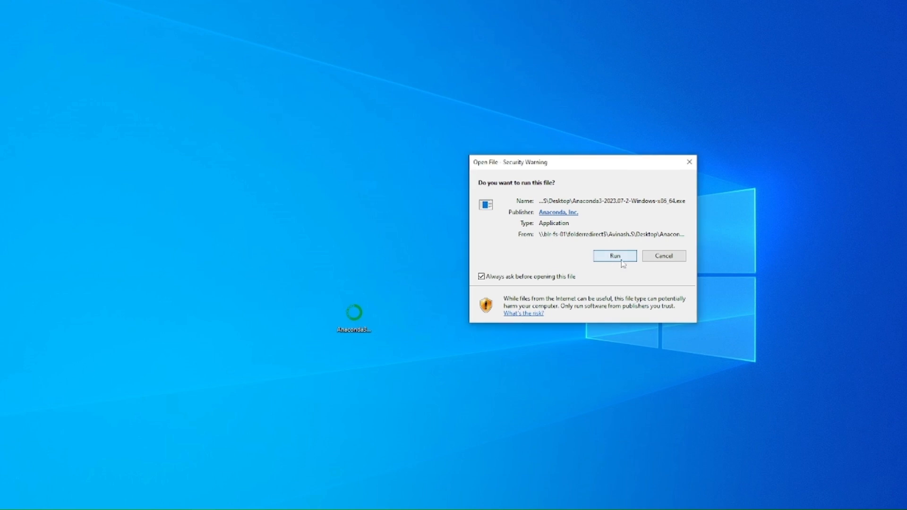
# Confirm Run in the Open File security warning for the Anaconda3 installer
pyautogui.click(614, 255)
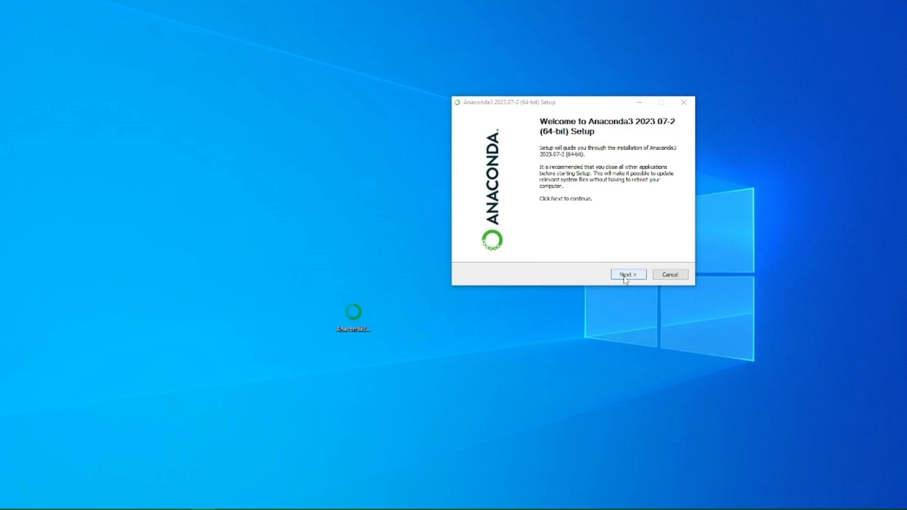
# Pass the welcome screen, agree to the license, and choose Just Me installation
pyautogui.click(628, 274)
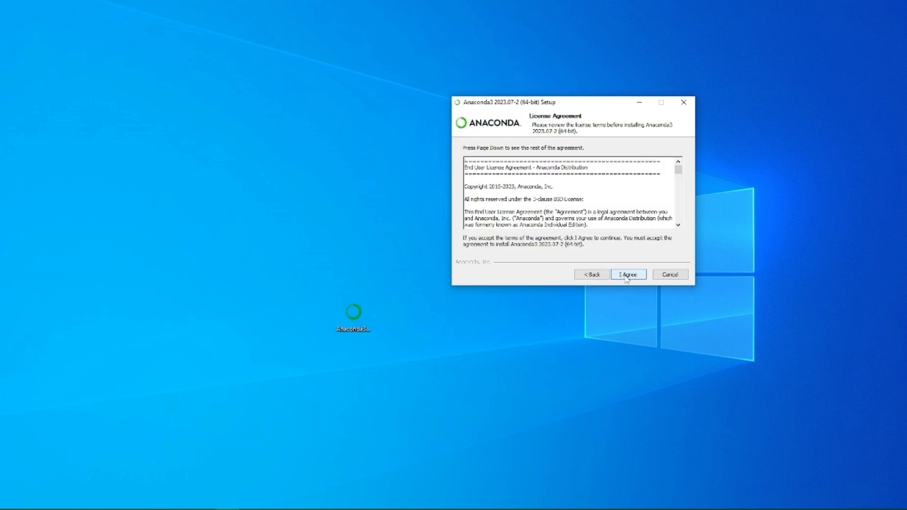
pyautogui.click(628, 274)
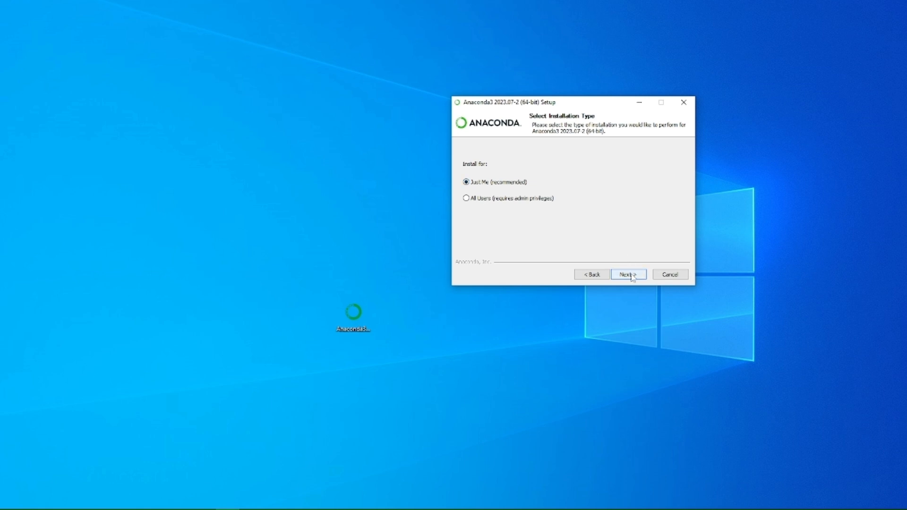
pyautogui.click(628, 274)
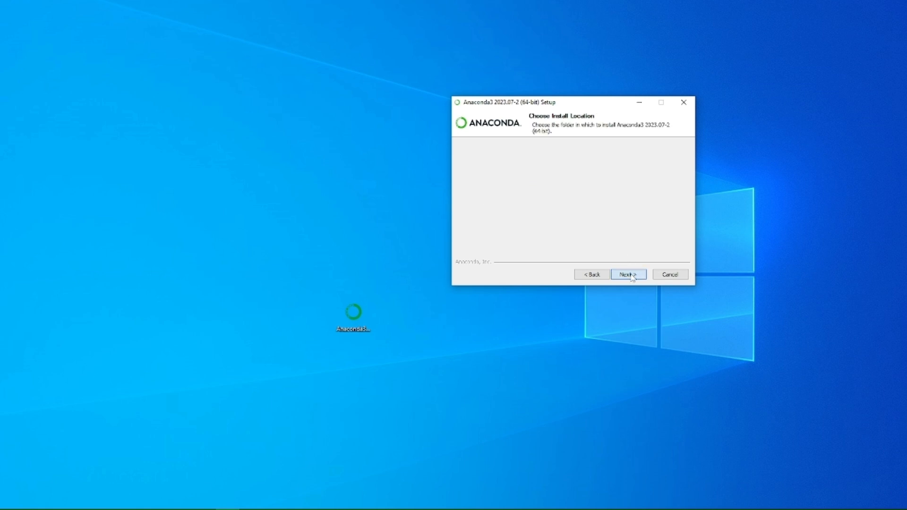
pyautogui.click(627, 274)
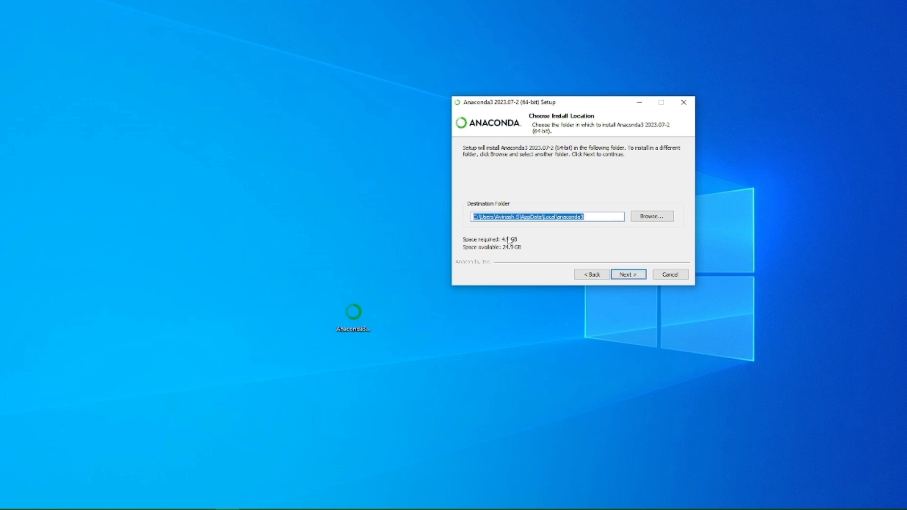
pyautogui.moveTo(543, 244)
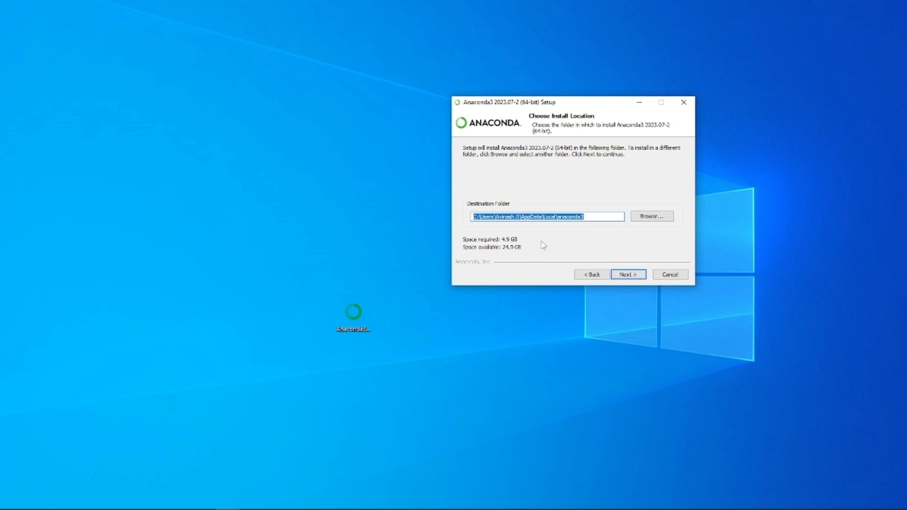